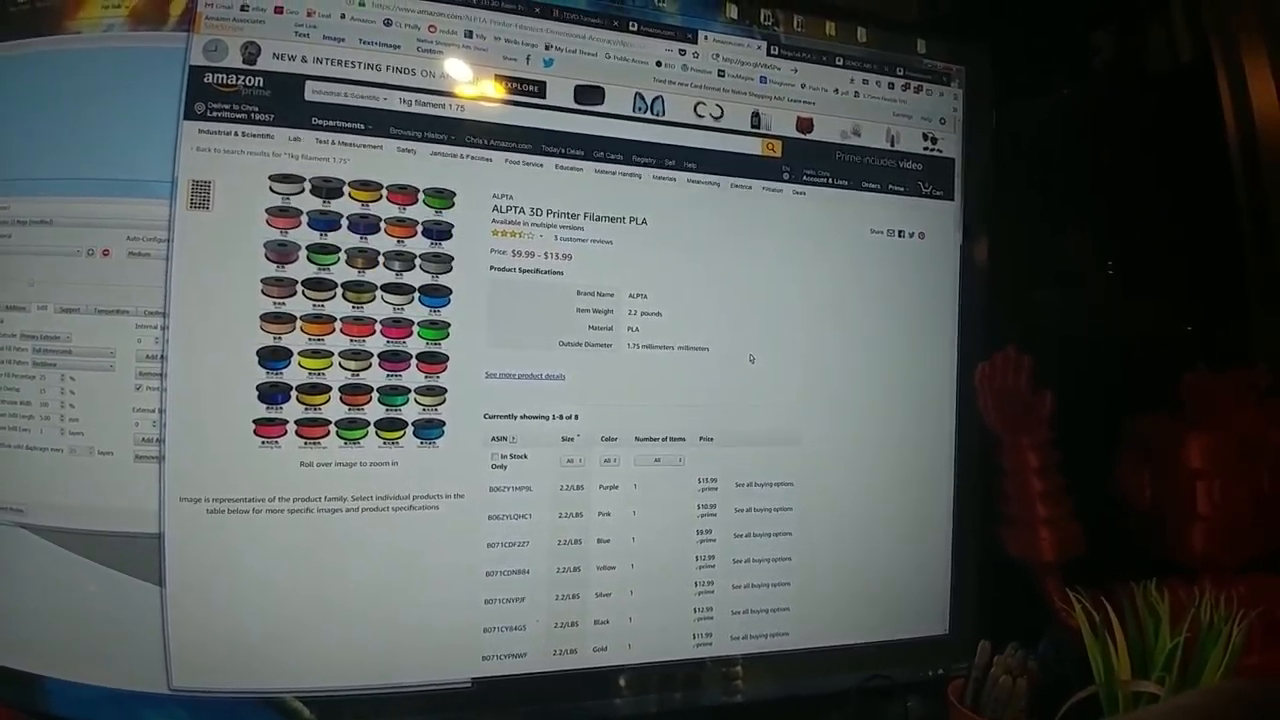
Scroll down the NinjaTek PLA 1.75mm 1kg filament page to review its $10.49 price and specs
scroll("down", 3)
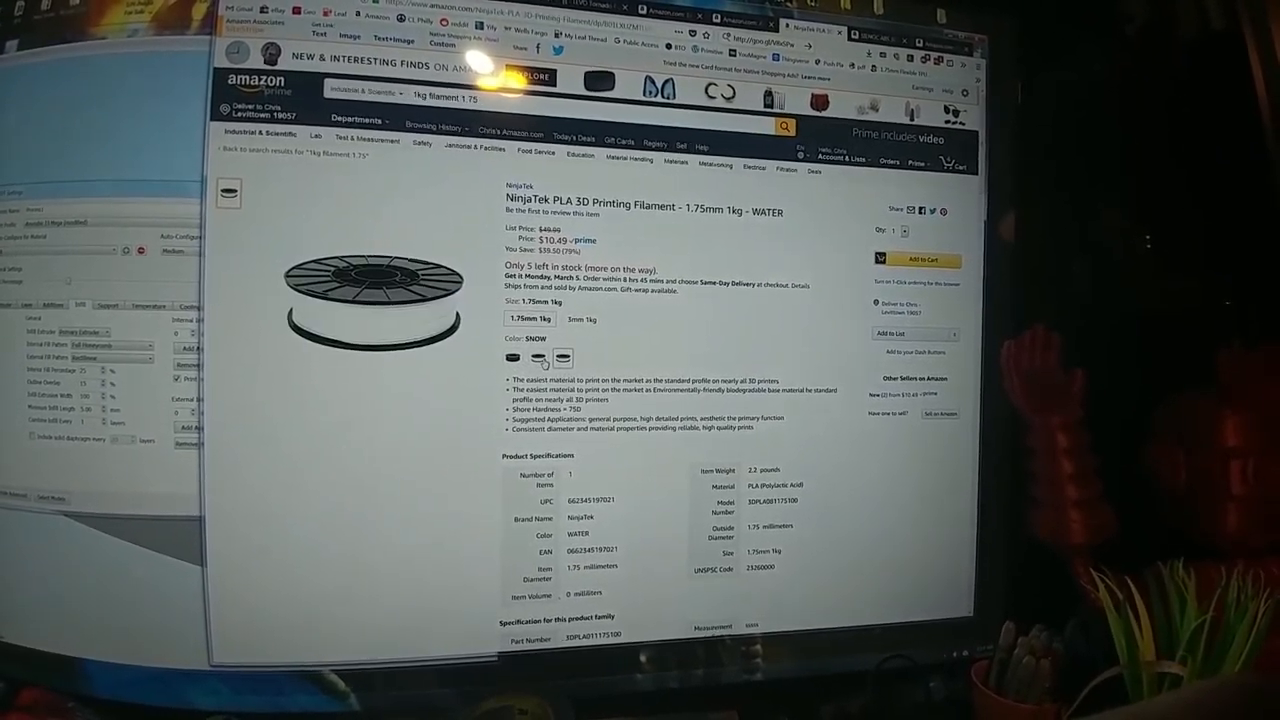
left_click(539, 357)
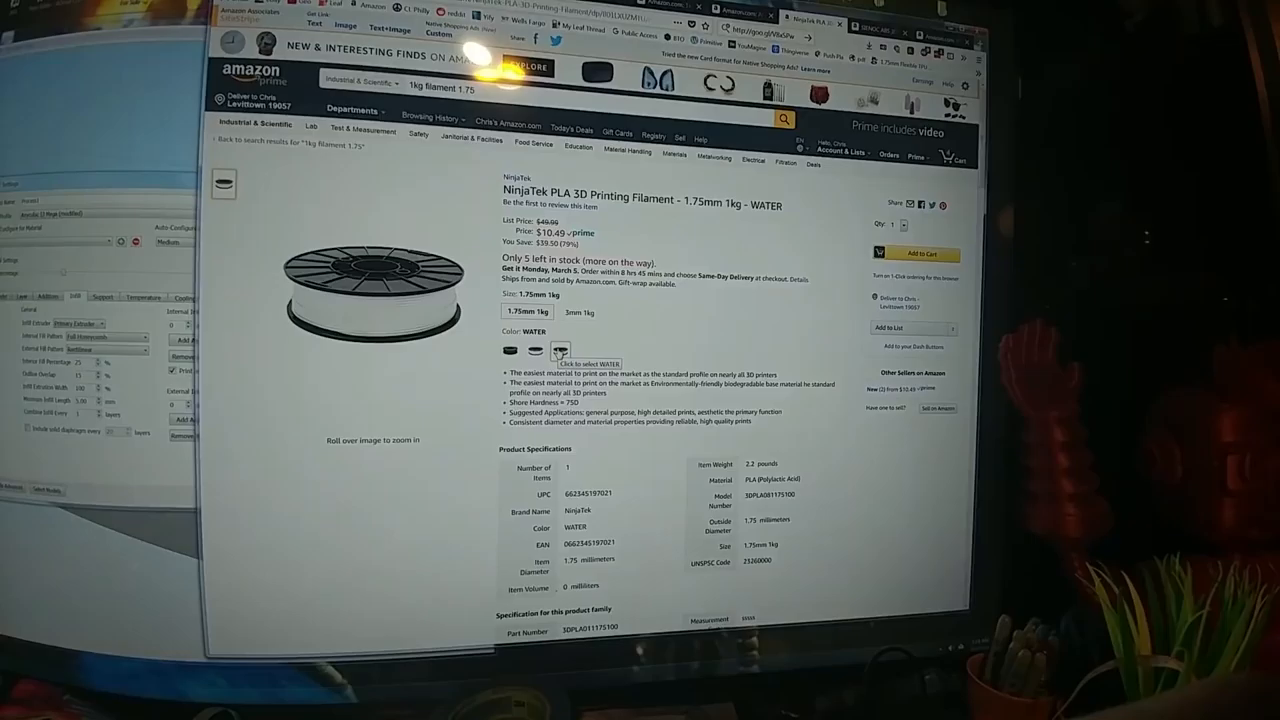
left_click(578, 311)
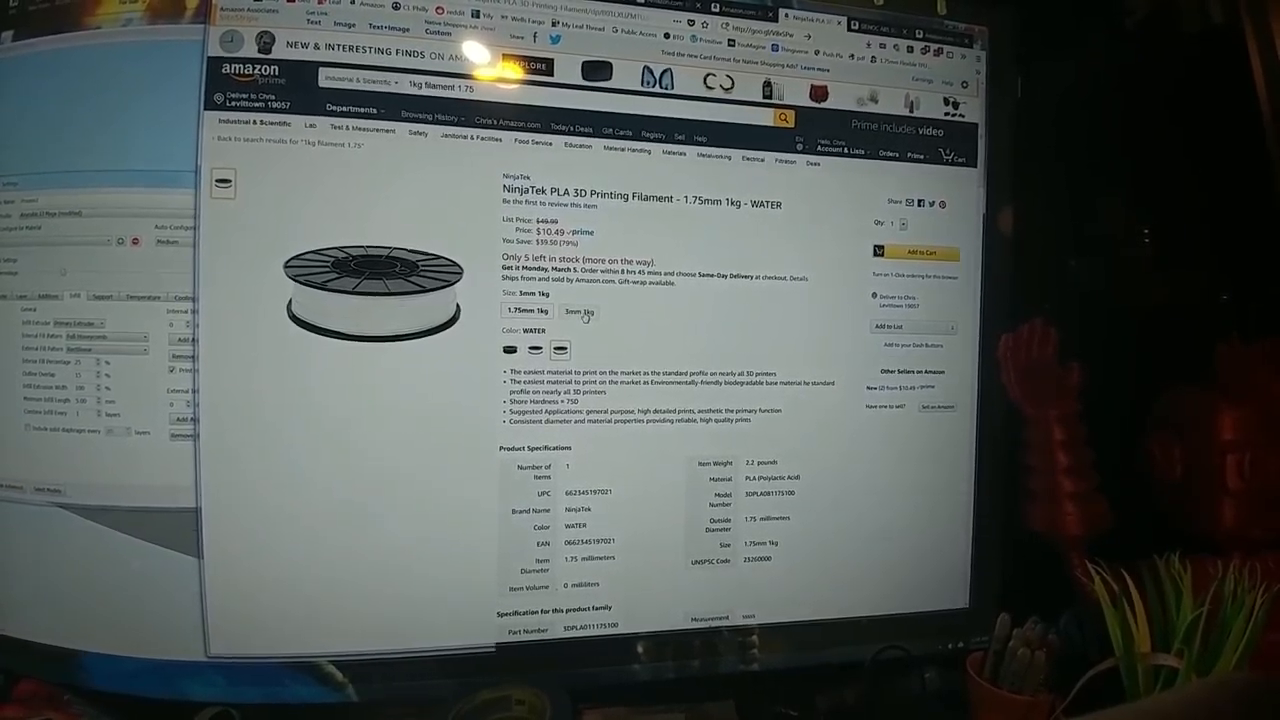